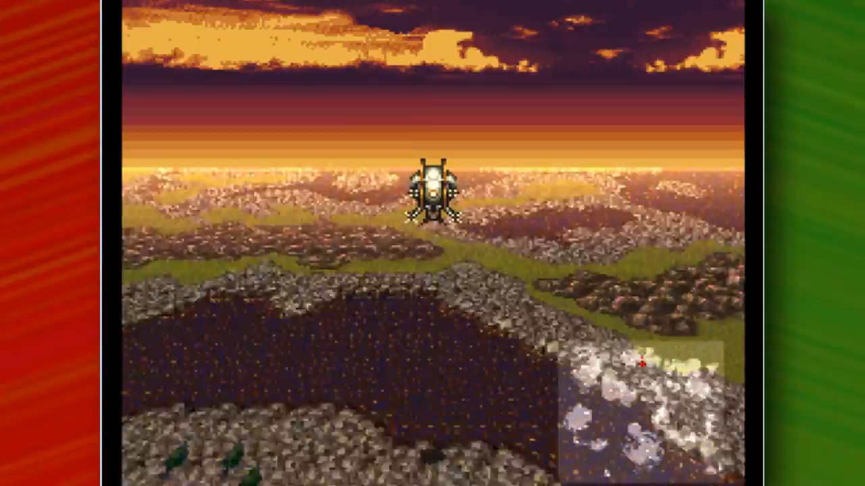
Step: Move around the dressing room and interact with the desk to bring up the opera score
{"action": "scroll", "scroll_direction": "down", "scroll_amount": 3}
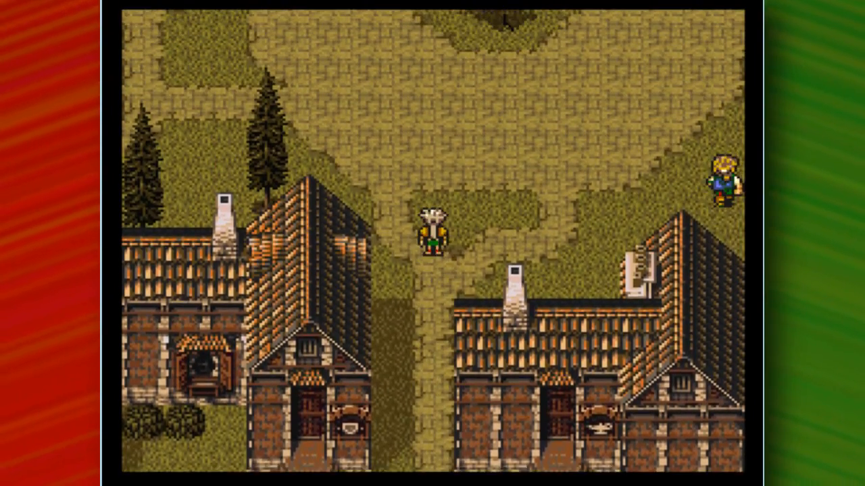
{"action": "key", "text": "Up"}
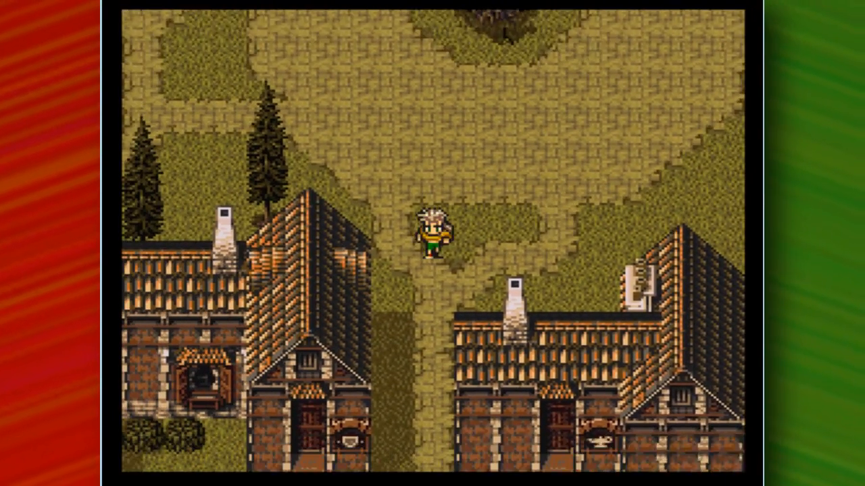
{"action": "key", "text": "Down"}
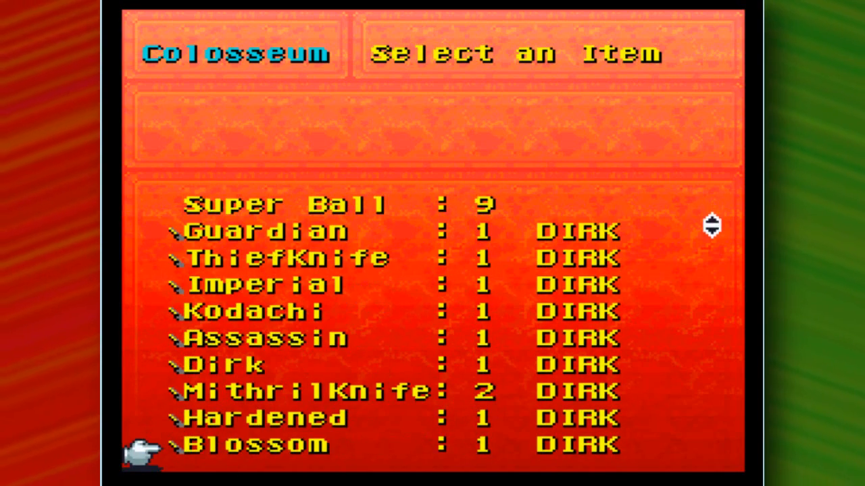
{"action": "scroll", "scroll_direction": "down", "scroll_amount": 3}
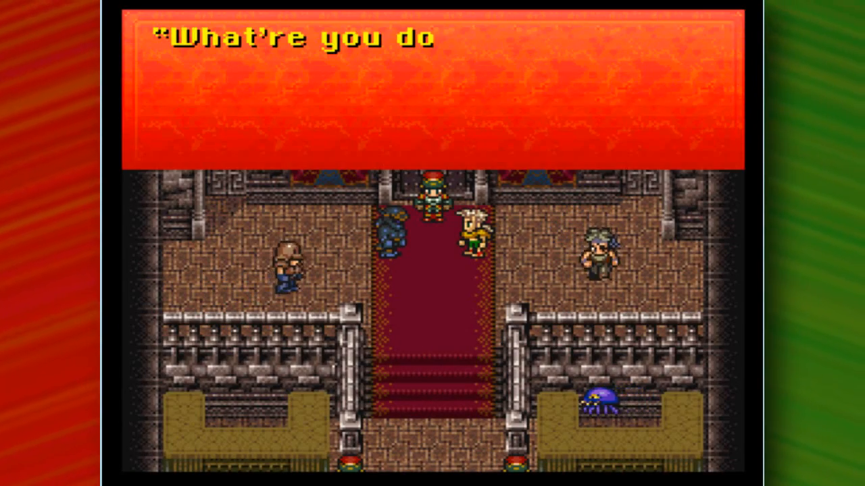
{"action": "key", "text": "enter"}
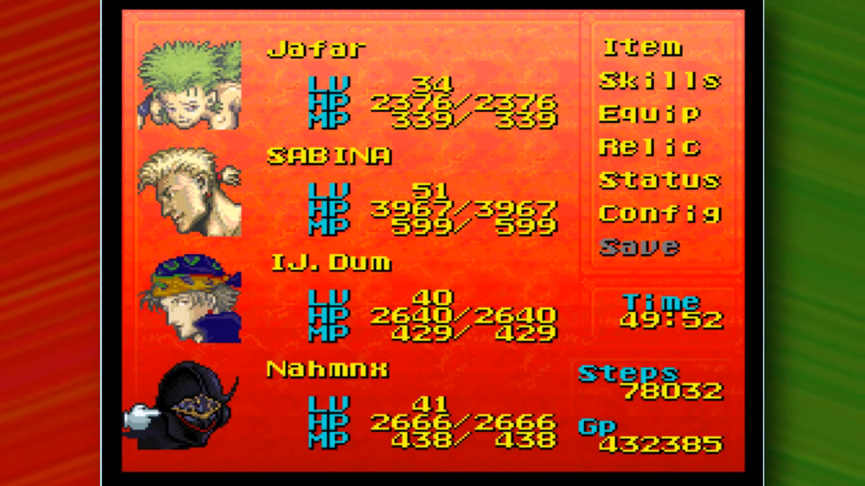
{"action": "left_click", "coordinate": [647, 110]}
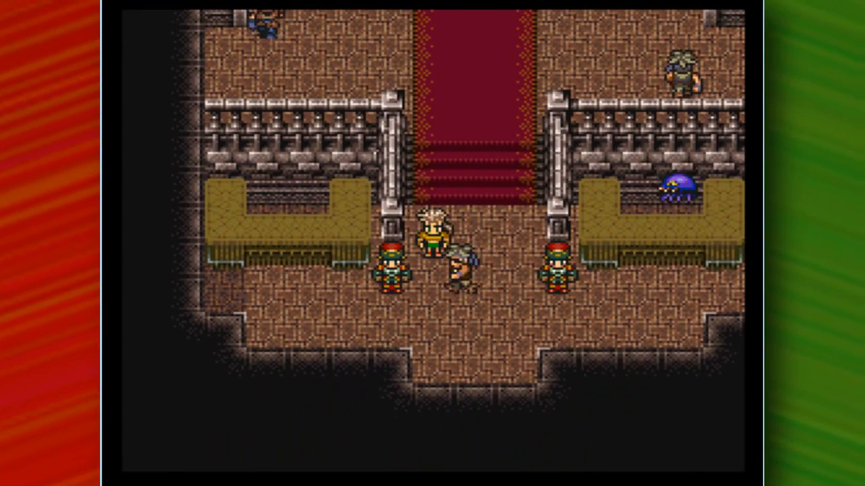
{"action": "key", "text": "Escape"}
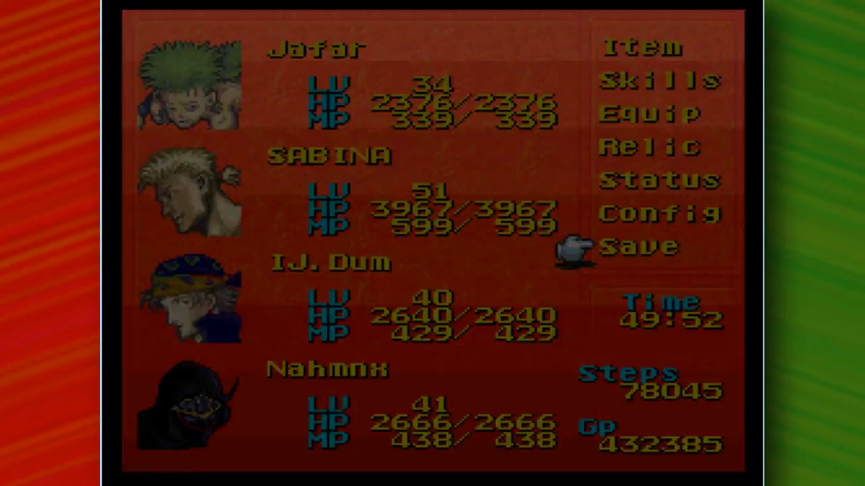
{"action": "left_click", "coordinate": [637, 244]}
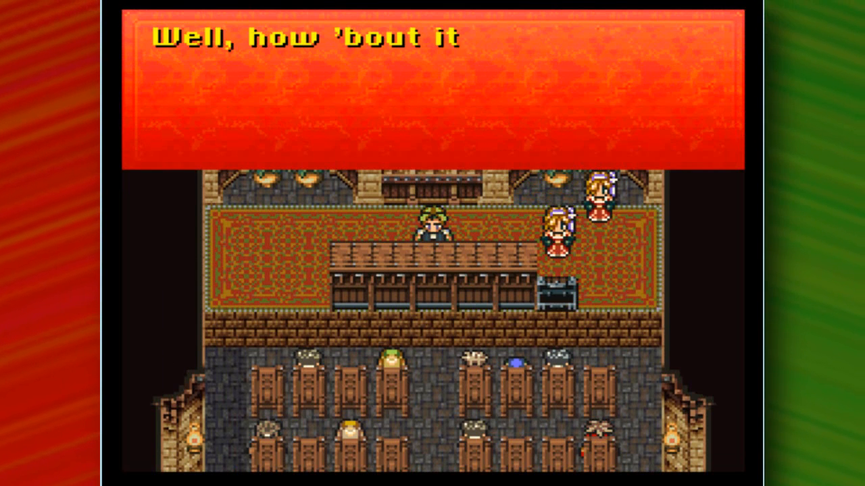
{"action": "key", "text": "enter"}
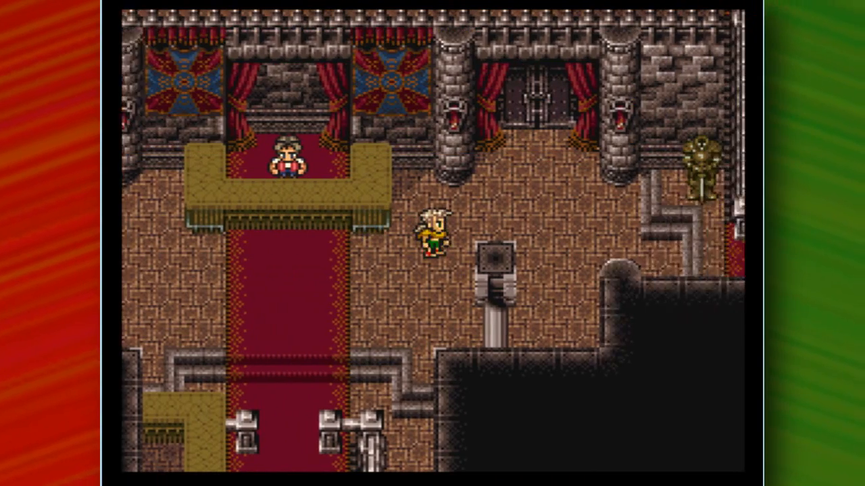
{"action": "key", "text": "Up"}
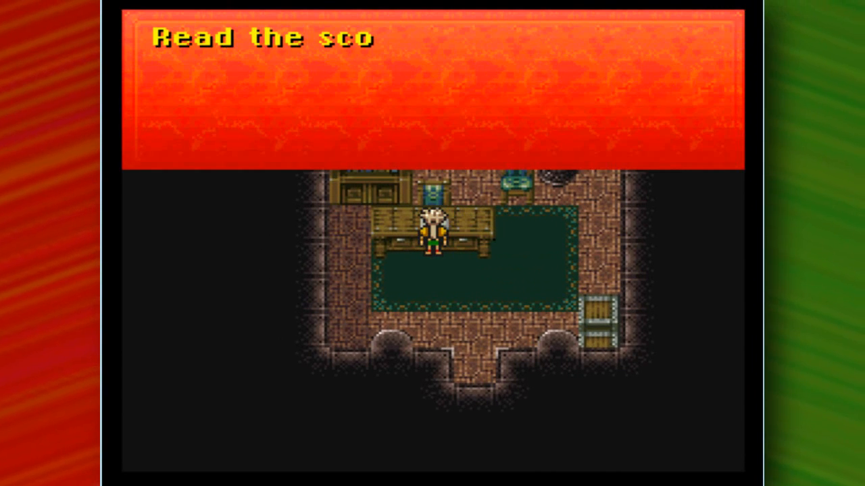
Step: Page through the score's lyrics and the stage directions about flowers and the balcony
{"action": "key", "text": "enter"}
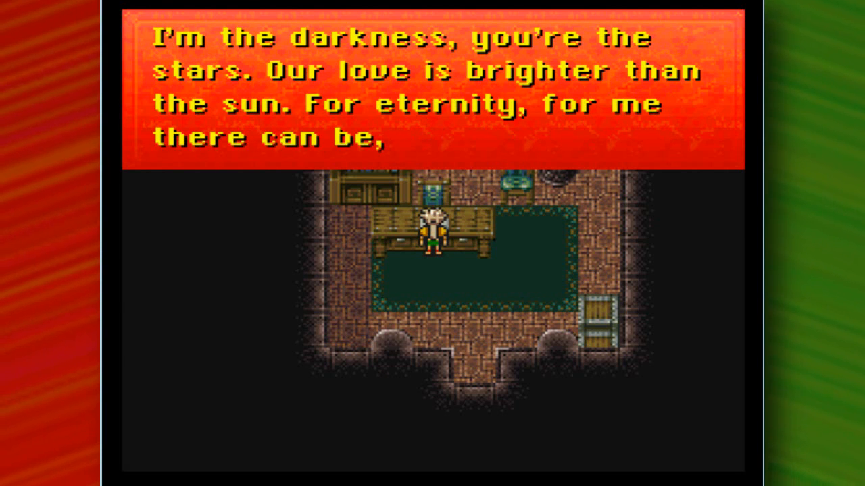
{"action": "key", "text": "enter"}
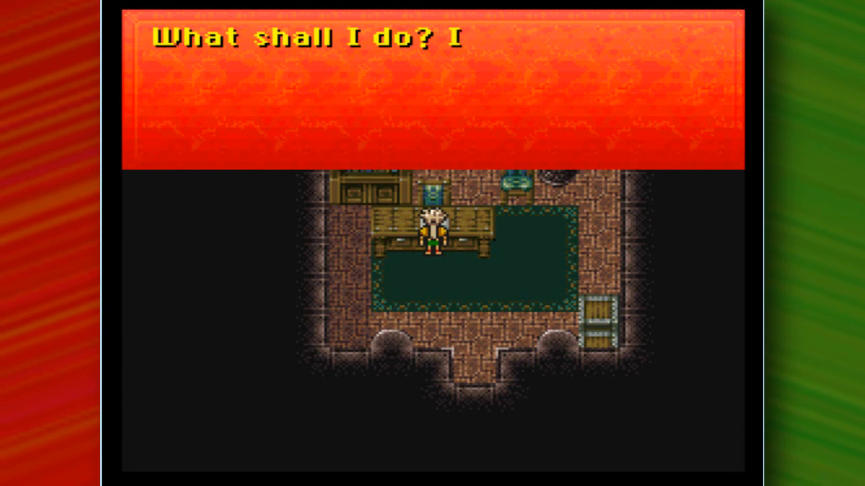
{"action": "key", "text": "enter"}
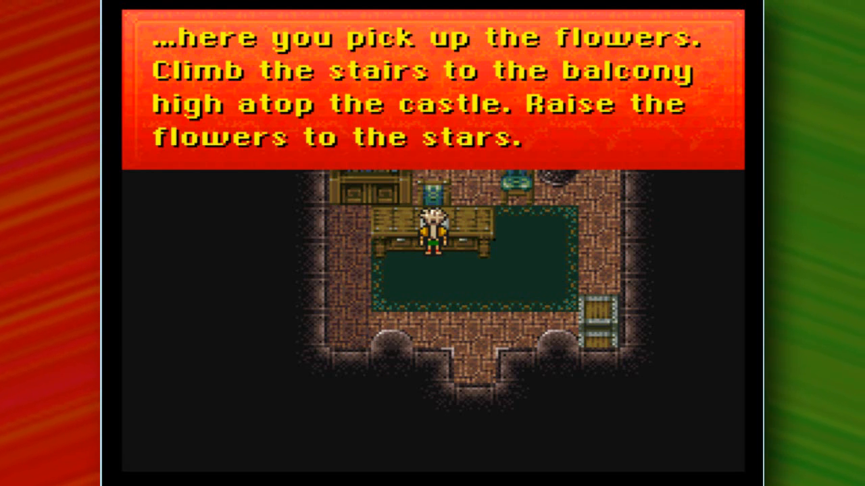
{"action": "key", "text": "enter"}
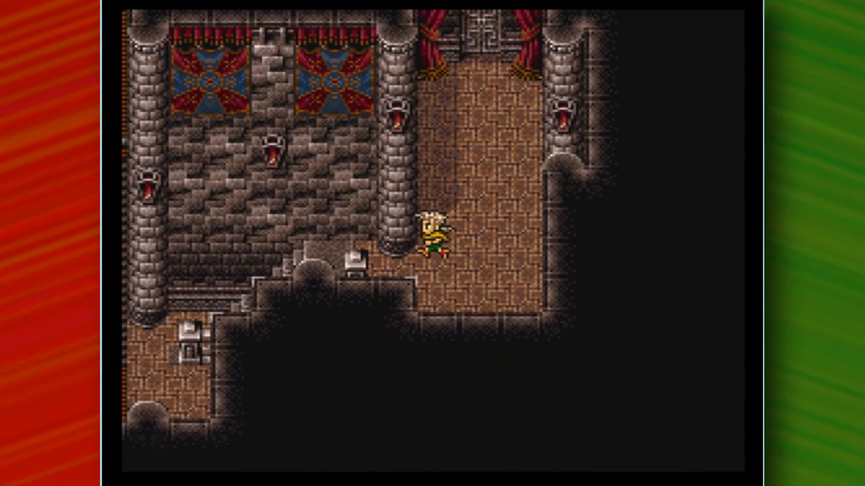
Step: Walk up the castle corridor toward the red-carpeted staircase
{"action": "key", "text": "Up"}
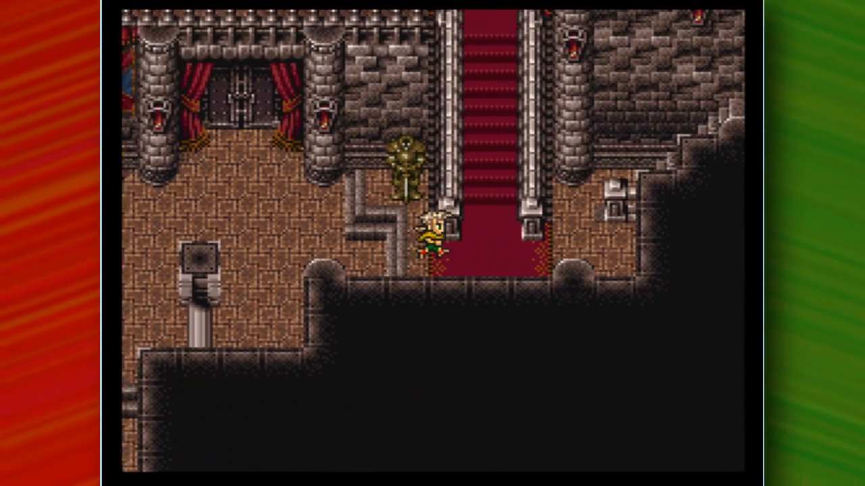
{"action": "key", "text": "up"}
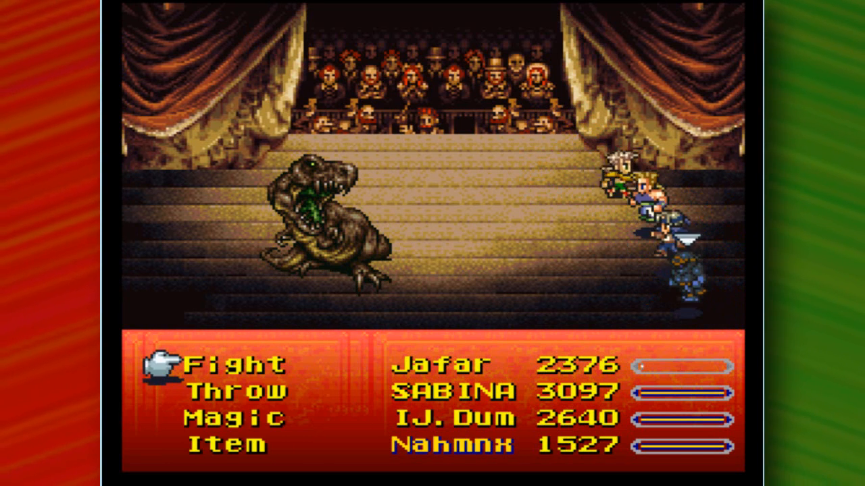
Step: Attack the dragon with Fight, then bring up the White magic list to pick Cure
{"action": "left_click", "coordinate": [234, 390]}
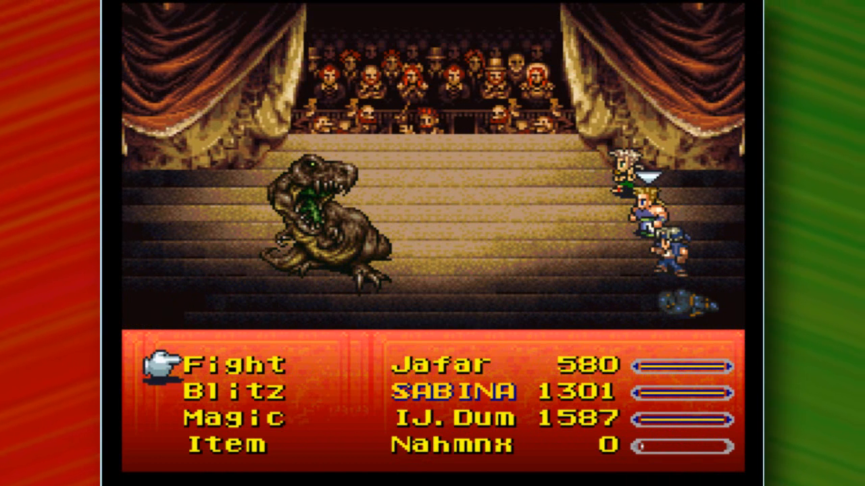
{"action": "left_click", "coordinate": [235, 416]}
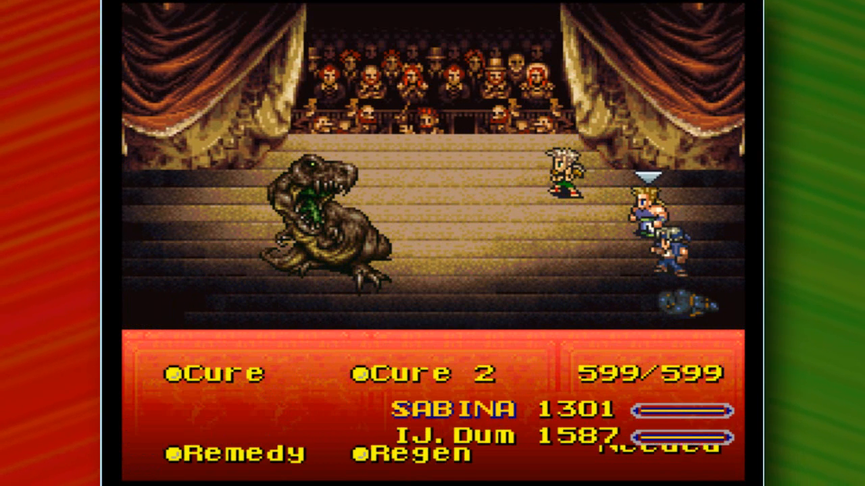